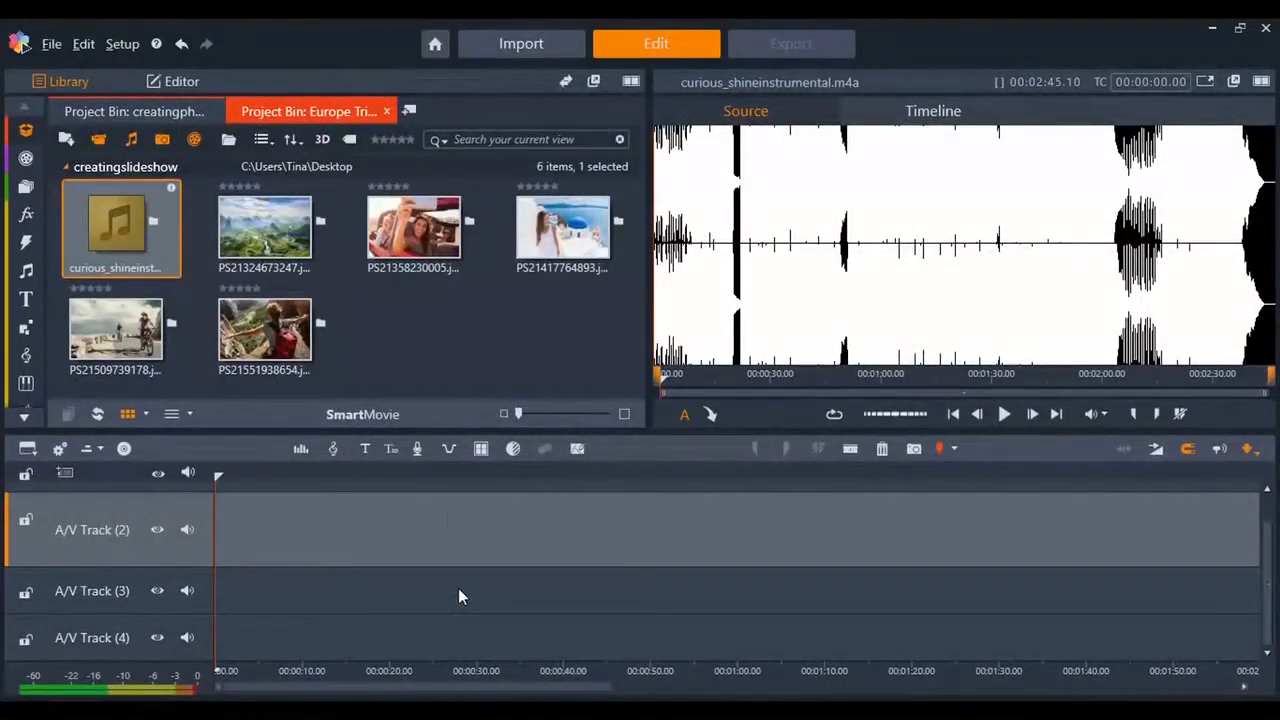
# - Open the SmartMovie tool from the bottom of the Library panel
pyautogui.click(362, 414)
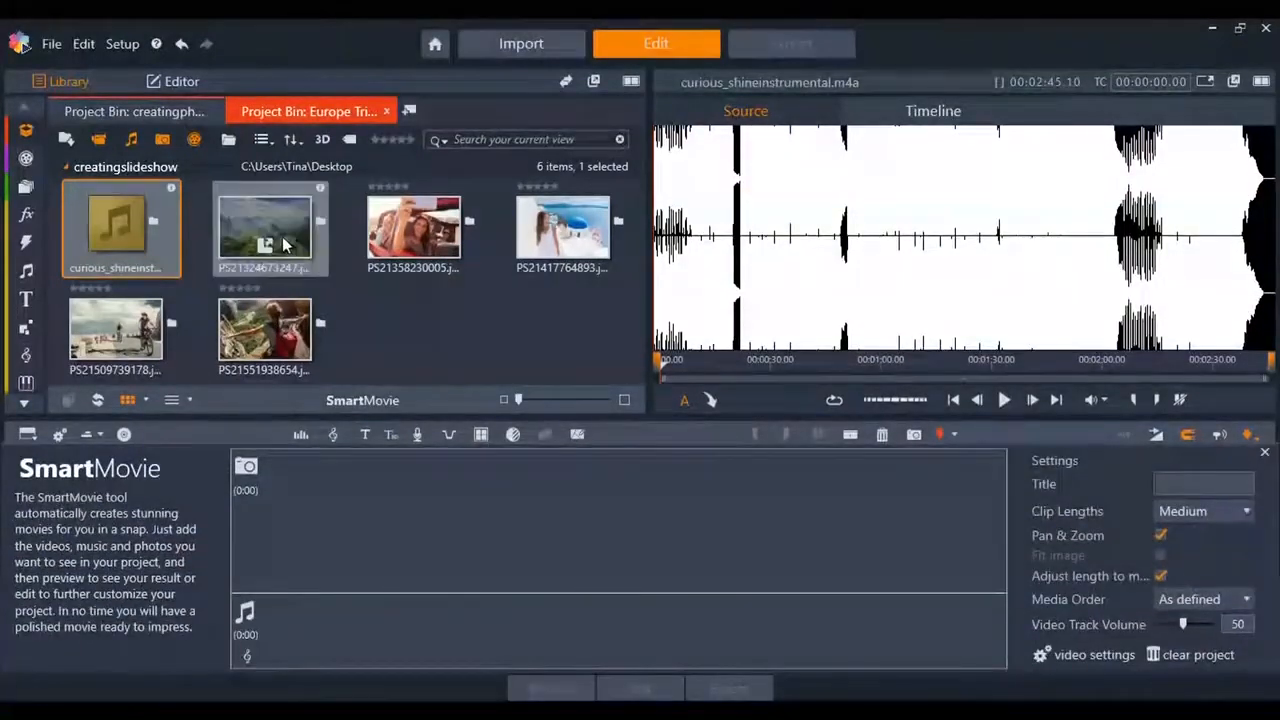
# - Add the landscape, car selfie, cyclist and hiker photos to the SmartMovie photo area
pyautogui.click(264, 225)
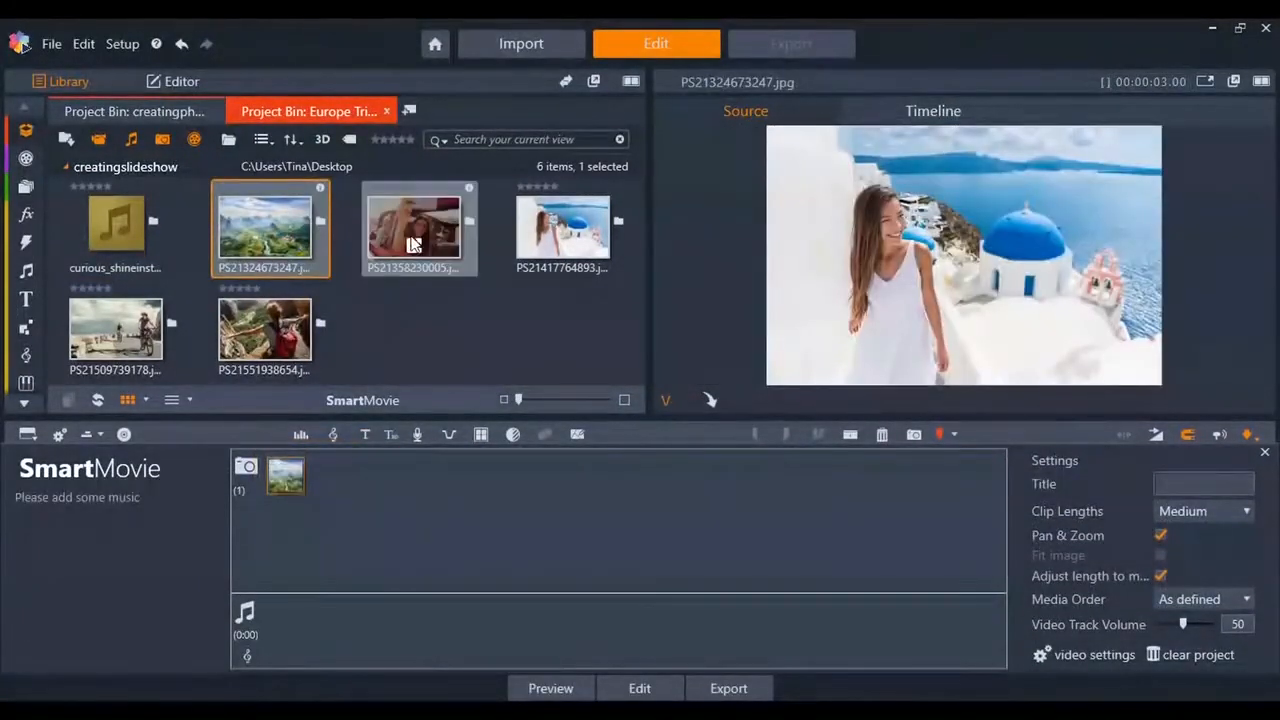
pyautogui.click(562, 228)
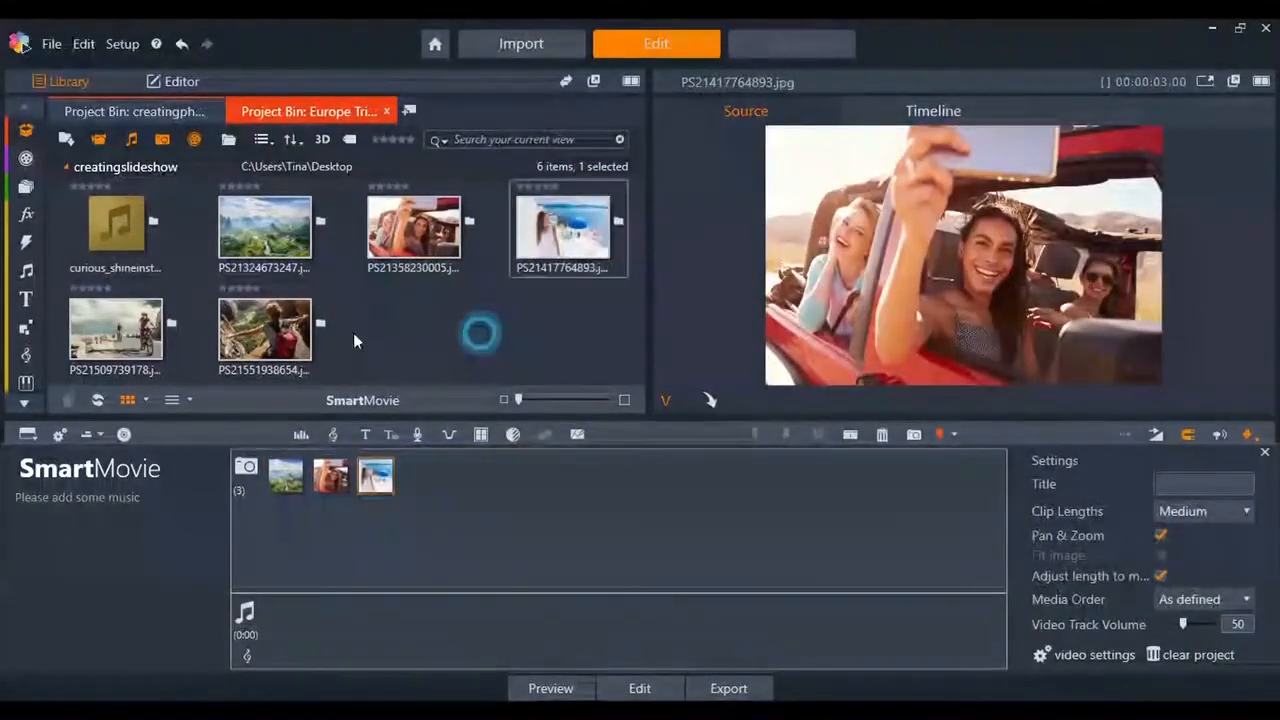
pyautogui.moveTo(264, 330); pyautogui.dragTo(480, 490)
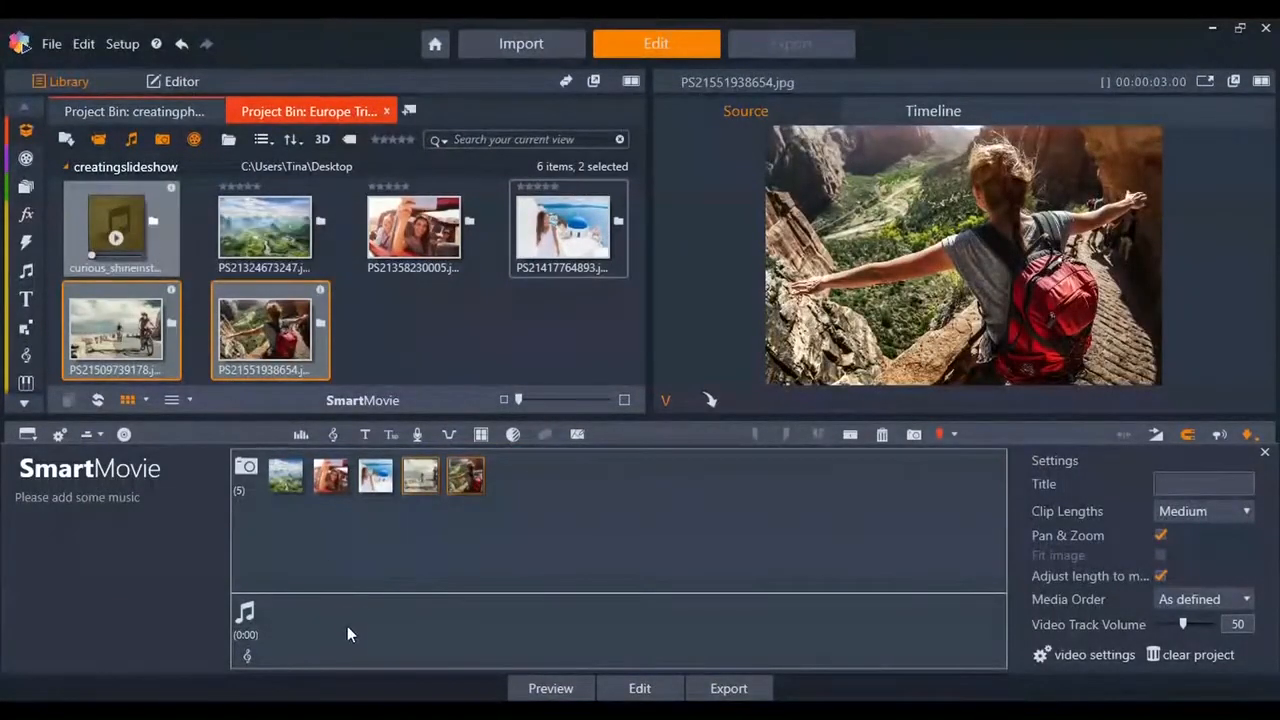
# - Add curious_shineinstrumental.m4a as the music track and type the title 'Europe 2017!'
pyautogui.click(115, 230)
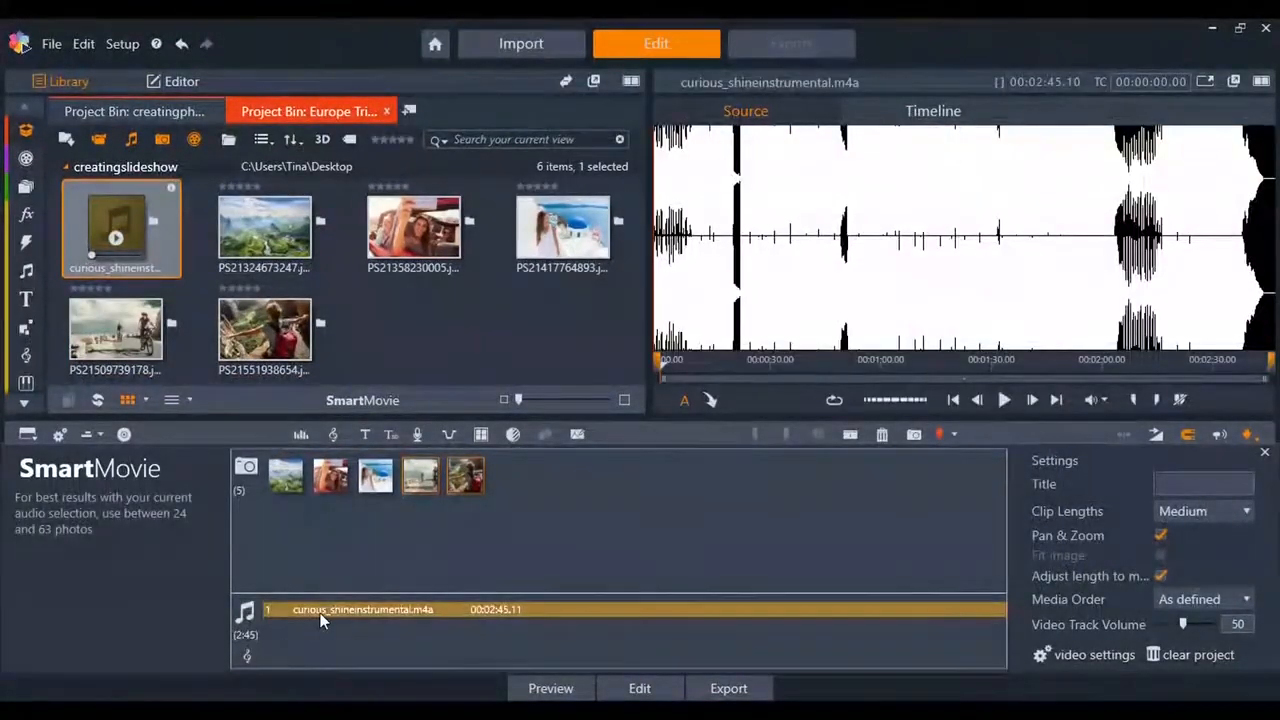
pyautogui.write('Europe 2017!')
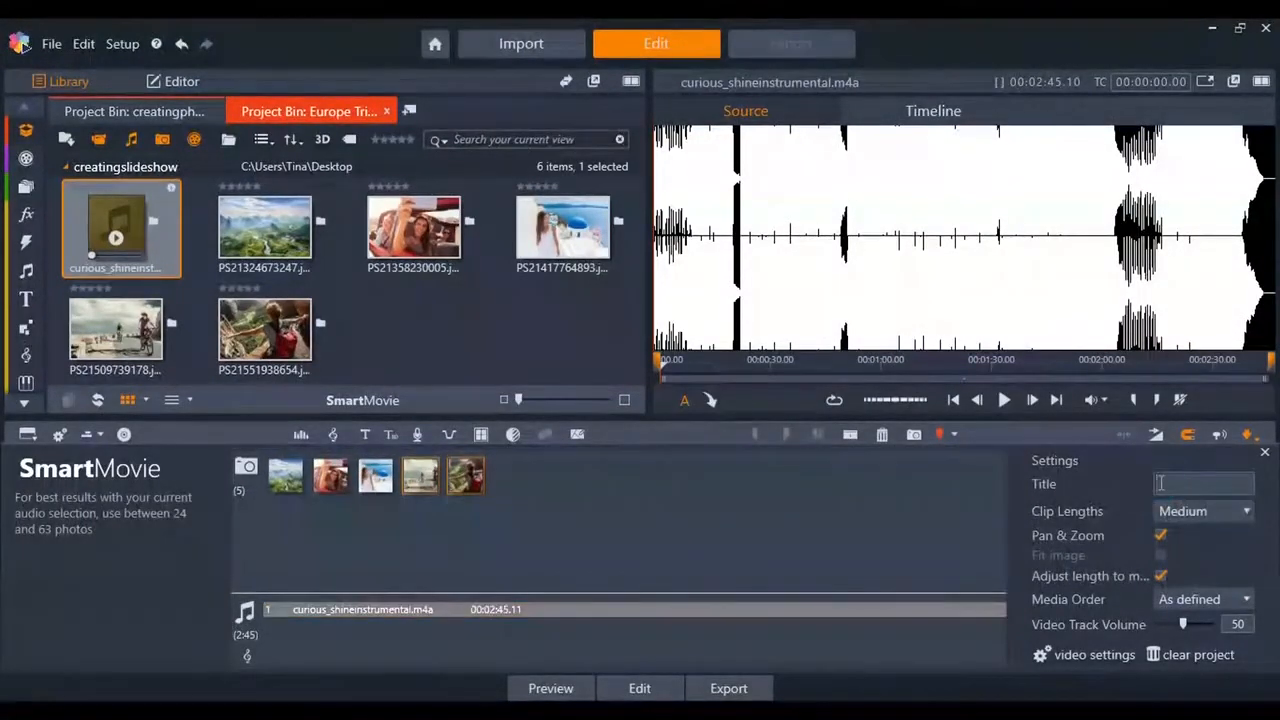
# - Retype the Settings title as 'Europe 2017!' and launch the SmartMovie preview
pyautogui.write('Euroep')
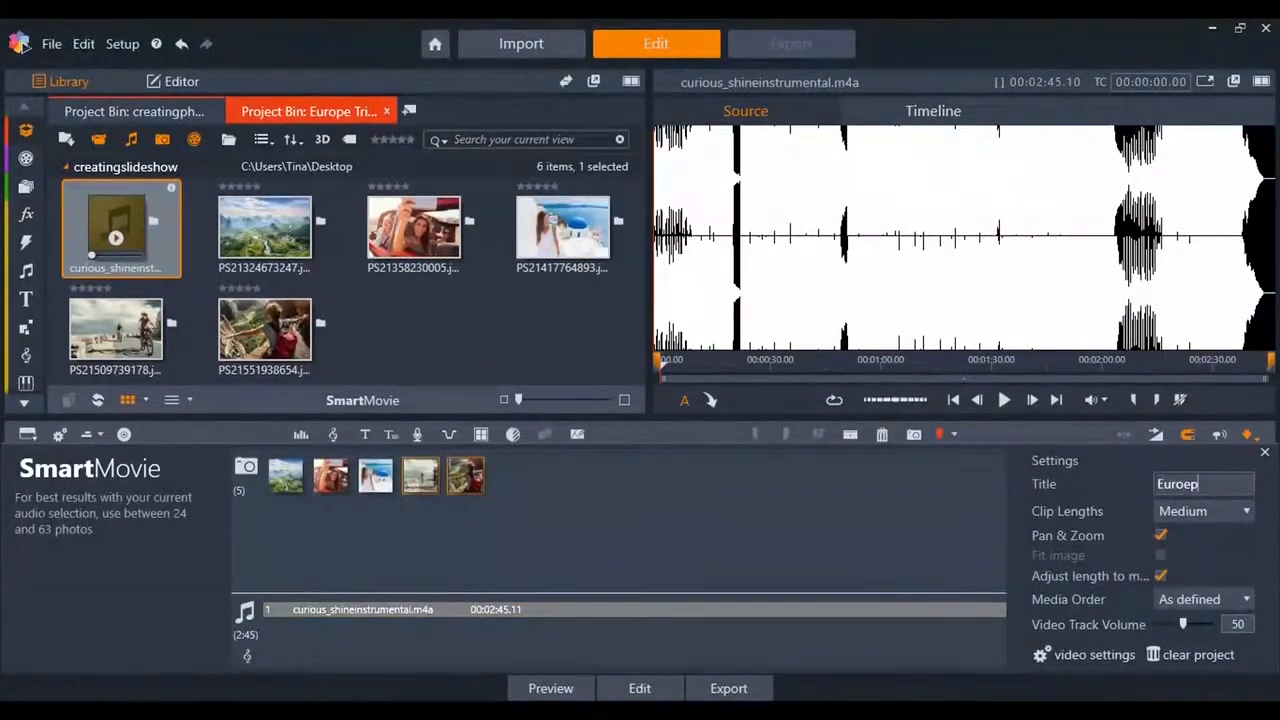
pyautogui.write('Europe 2017!')
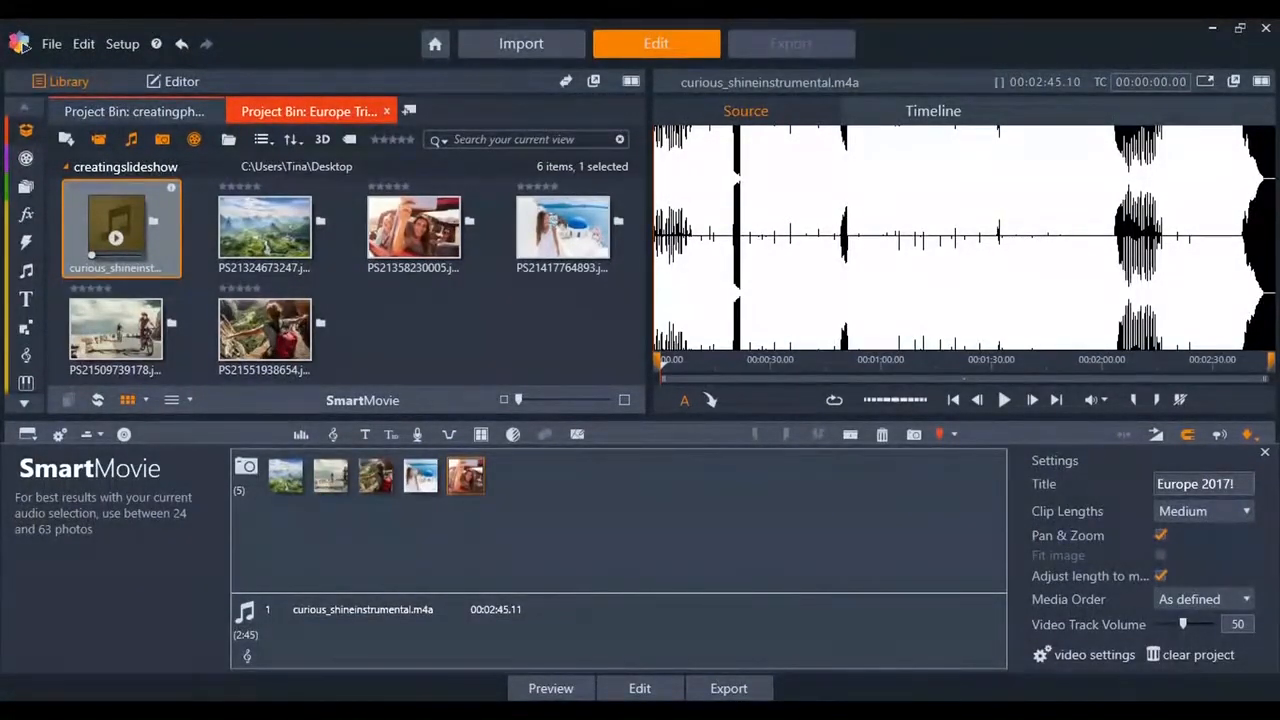
pyautogui.click(550, 688)
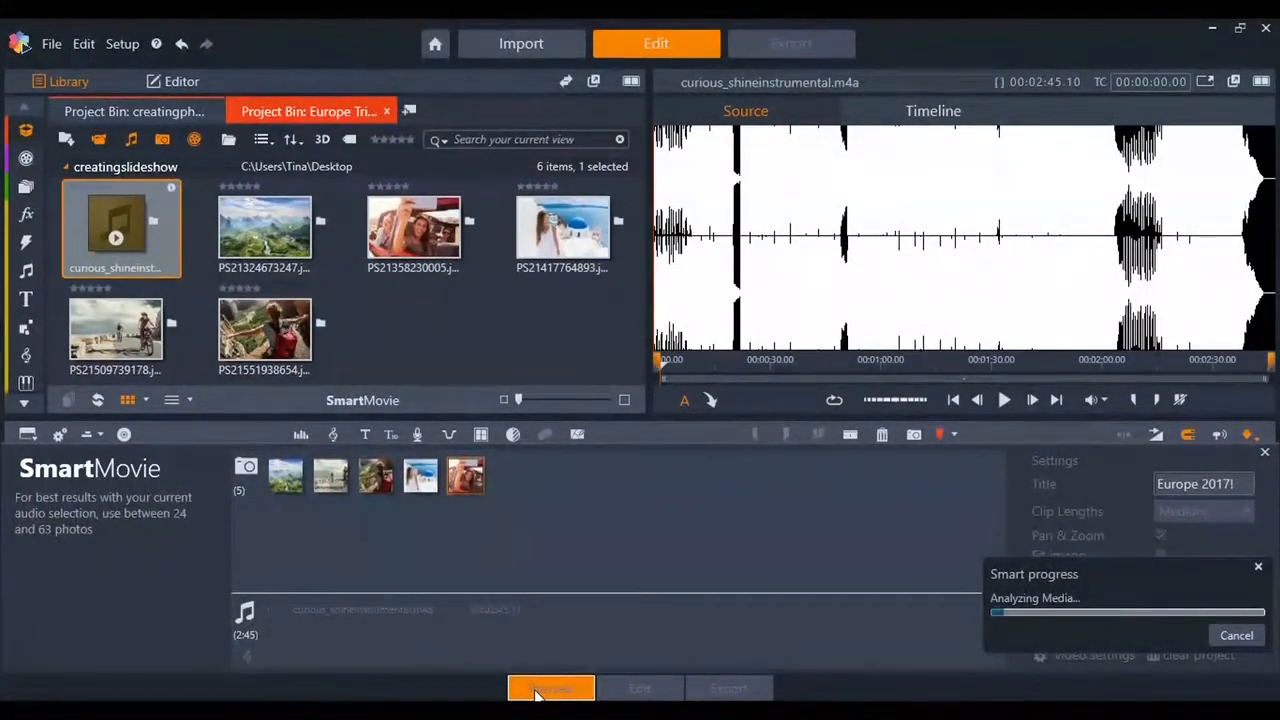
# - Play the slideshow preview, close it, and open the movie in the Movie Editor
pyautogui.click(550, 688)
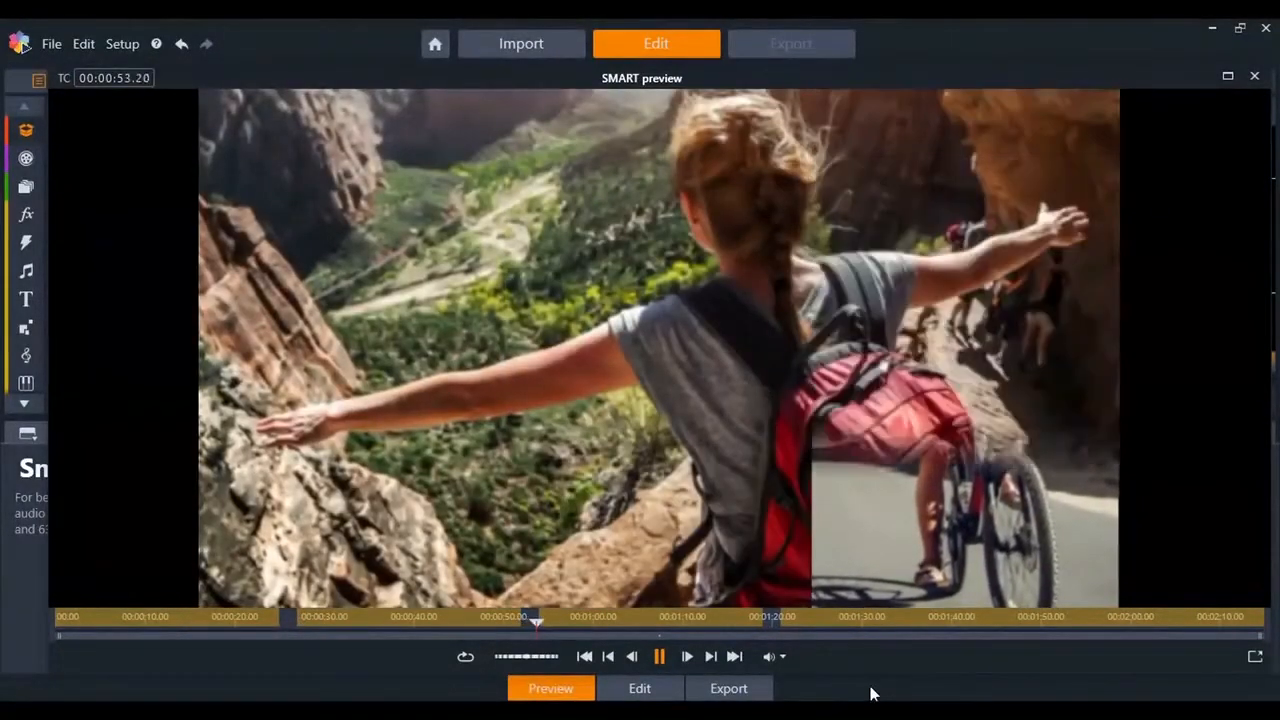
pyautogui.click(639, 688)
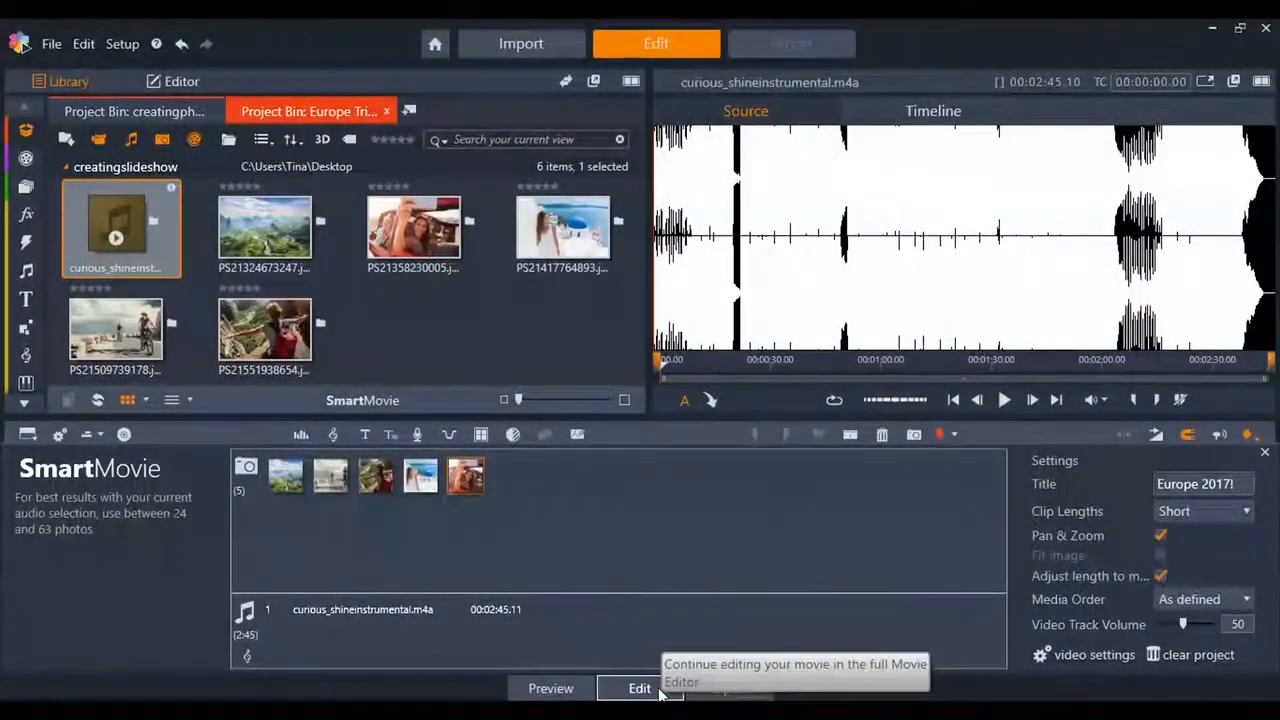
pyautogui.click(639, 688)
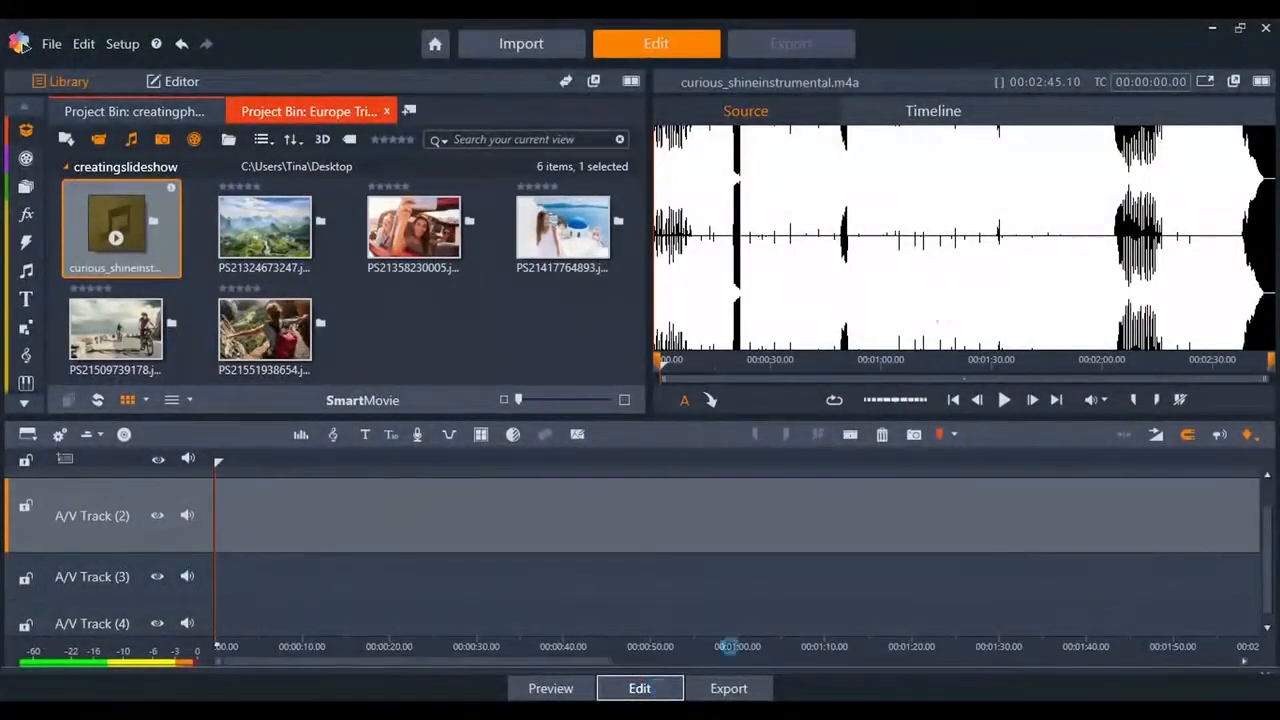